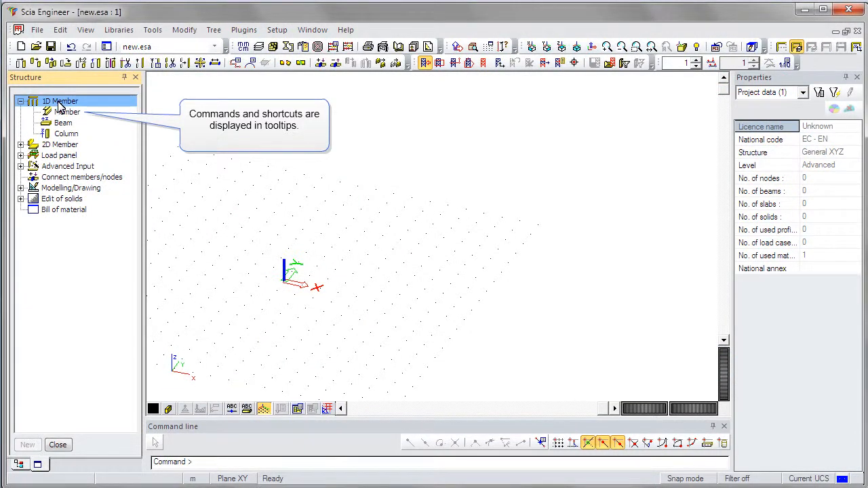
mouse_move(65, 111)
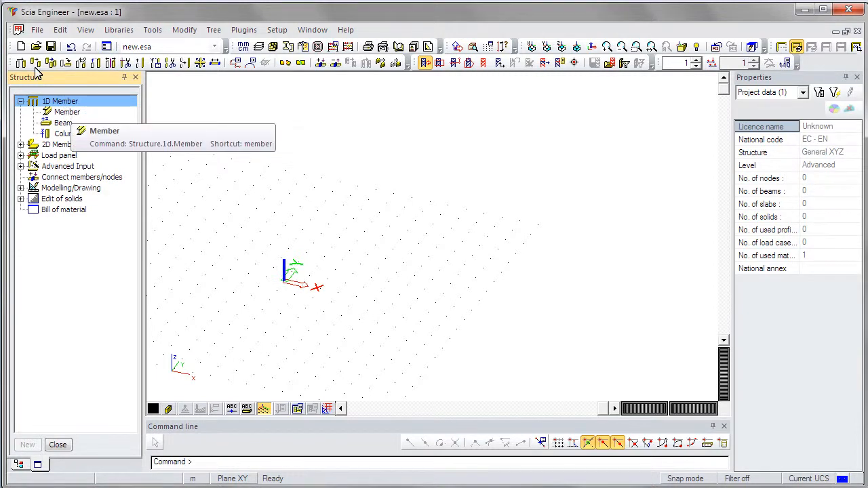
mouse_move(124, 64)
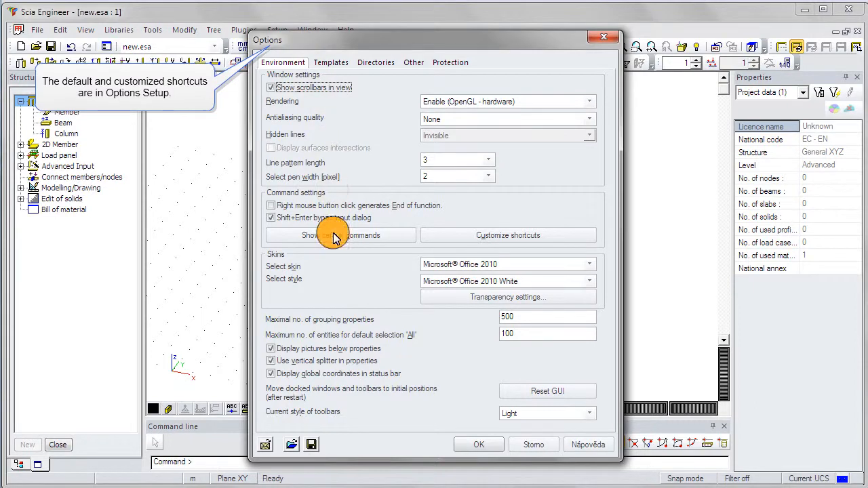
Step: Show the list of default commands in the Environment settings
click(341, 235)
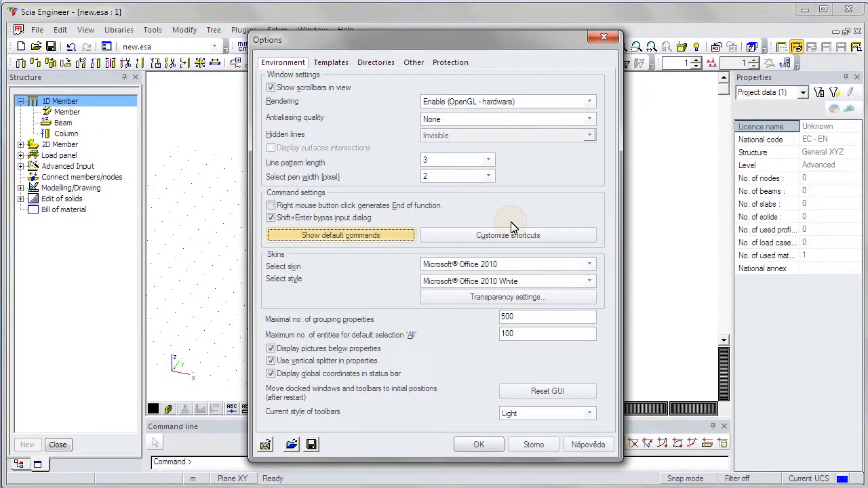
Step: Edit the .usercmd shortcuts file mapping m, co, fs and ss, then save and close it
click(508, 235)
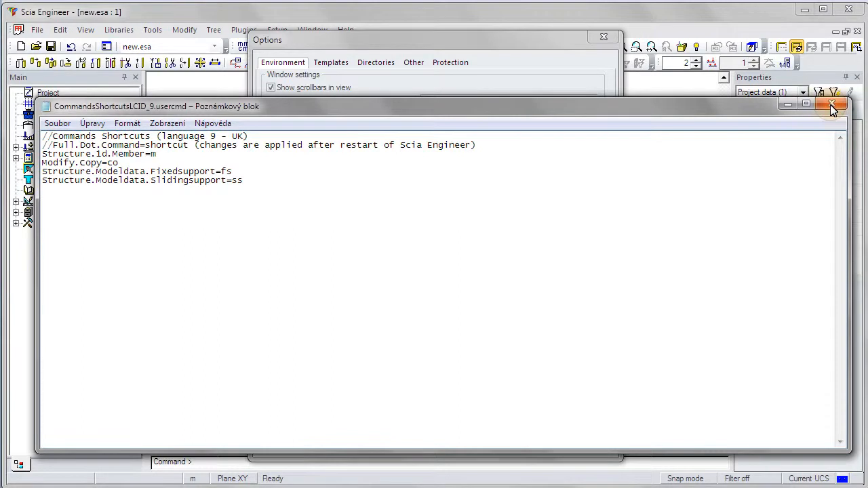
click(833, 106)
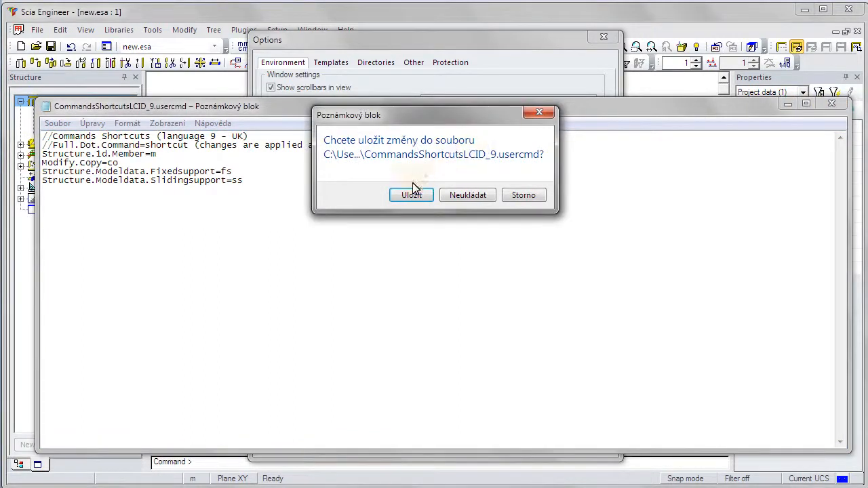
click(411, 195)
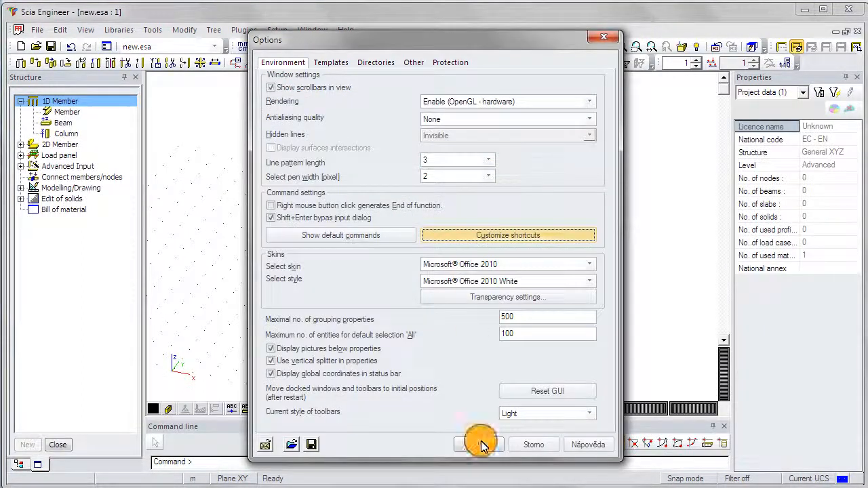
Step: Confirm the Options with OK, returning to the empty project workspace
click(477, 445)
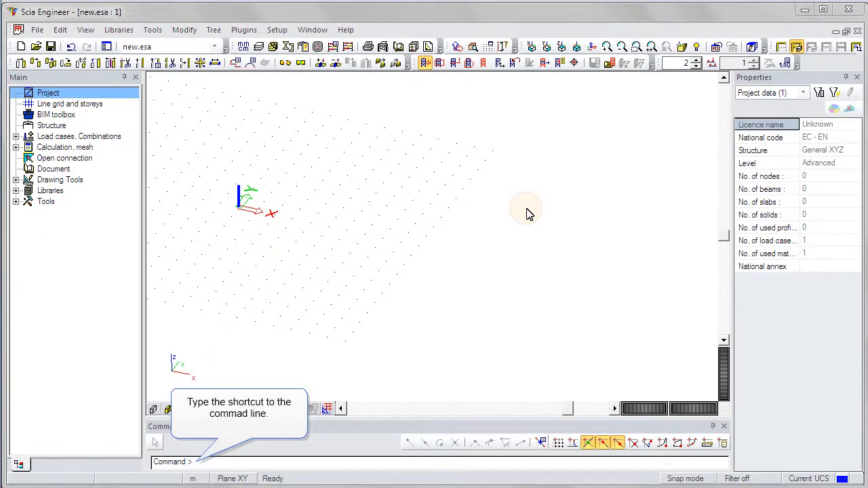
Step: Draw beam member B1 via the m shortcut with default member properties
text(m)
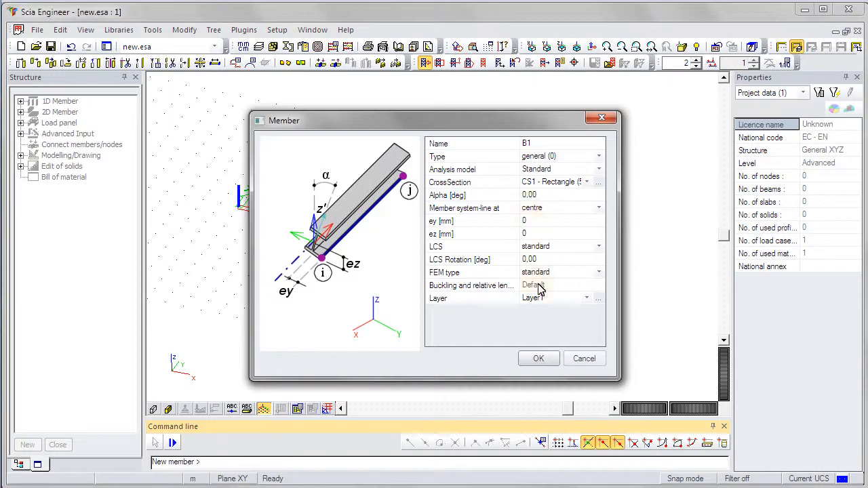
click(537, 358)
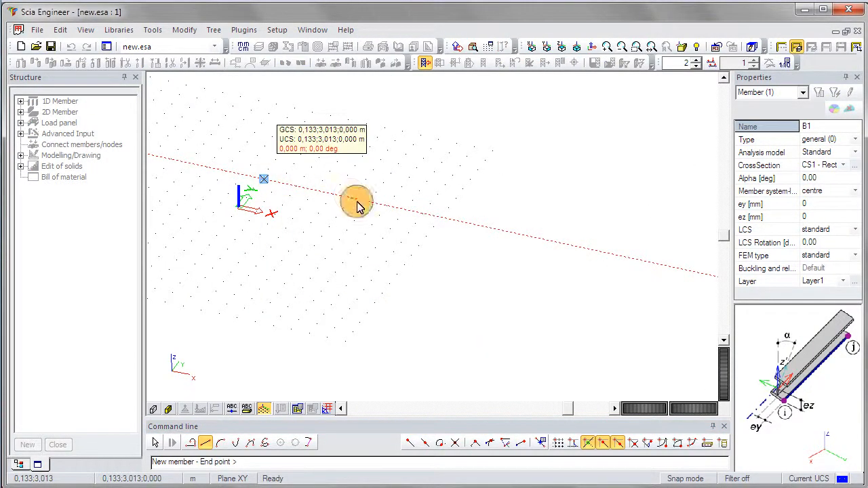
click(355, 201)
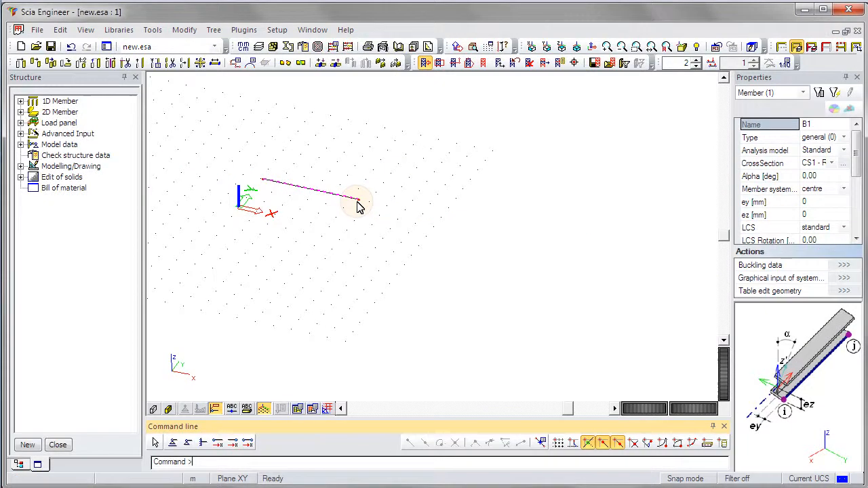
Step: Copy the beam with the co shortcut, then start member B3 at B1's end node
text(co)
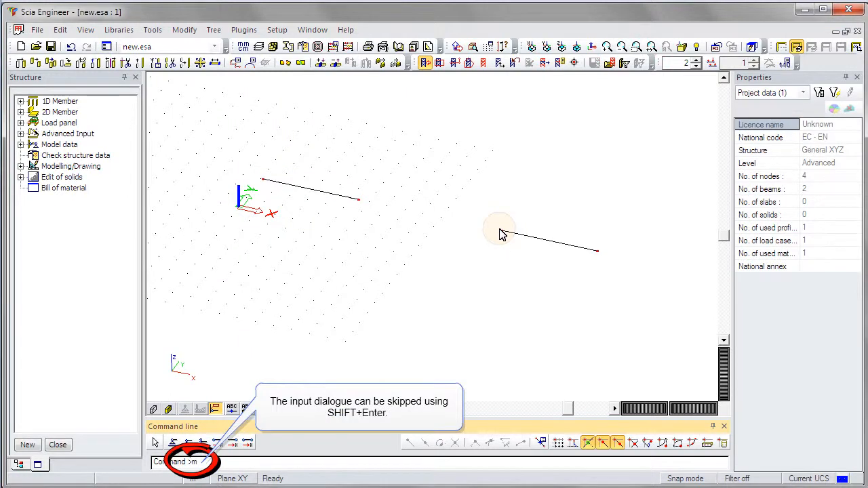
mouse_move(364, 206)
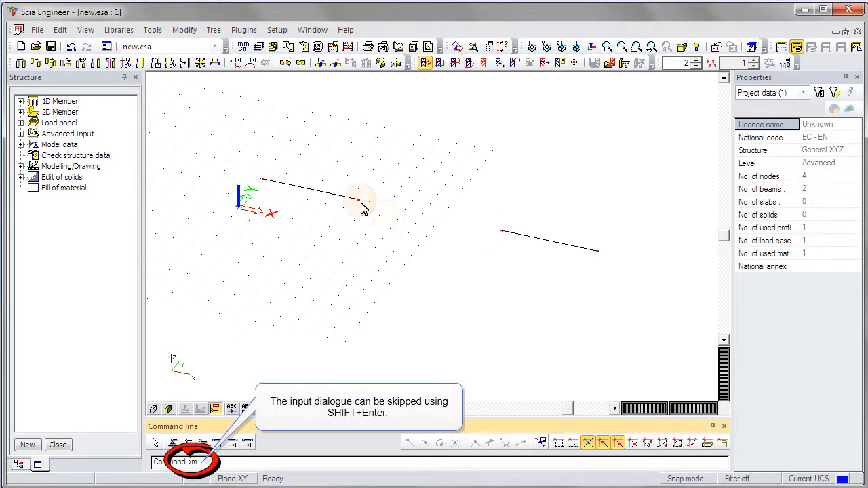
click(359, 198)
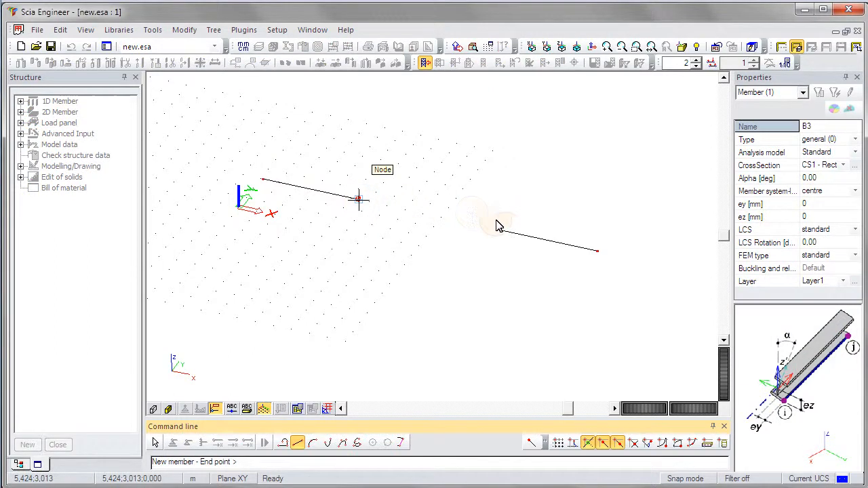